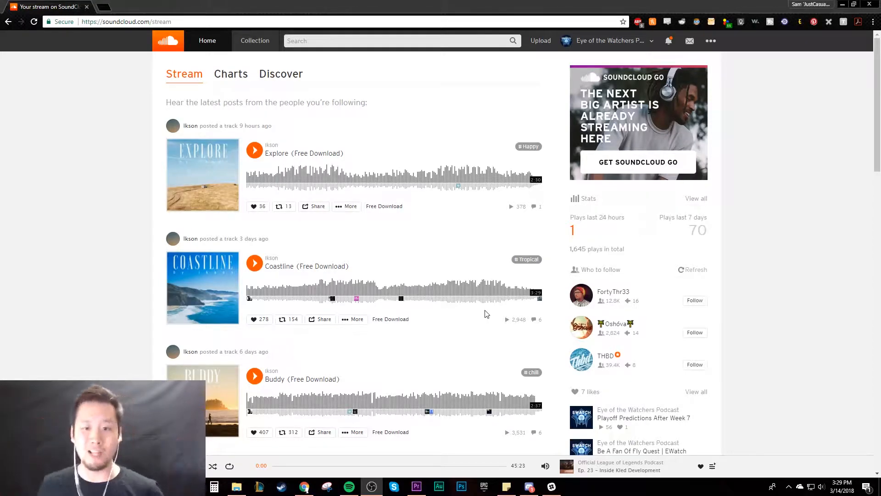
{"action": "mouse_move", "coordinate": [760, 238]}
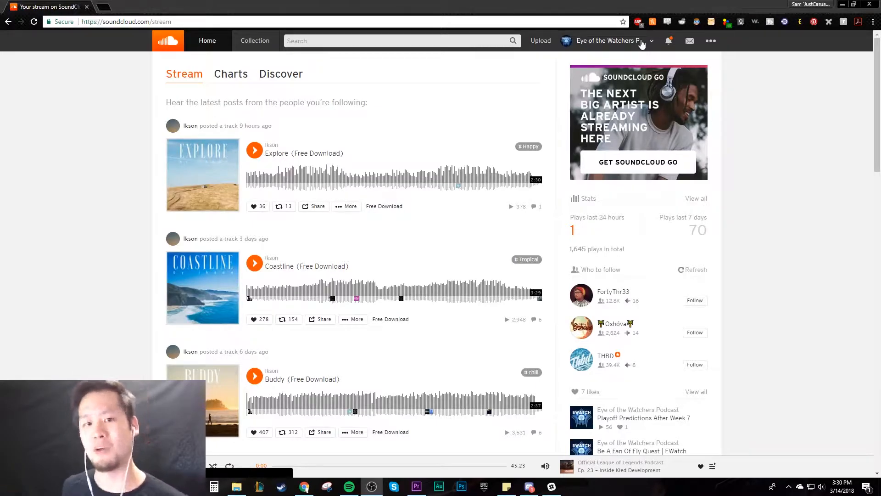
Switch from the stream feed to the Eye of the Watchers Podcast profile page
{"action": "left_click", "coordinate": [615, 40]}
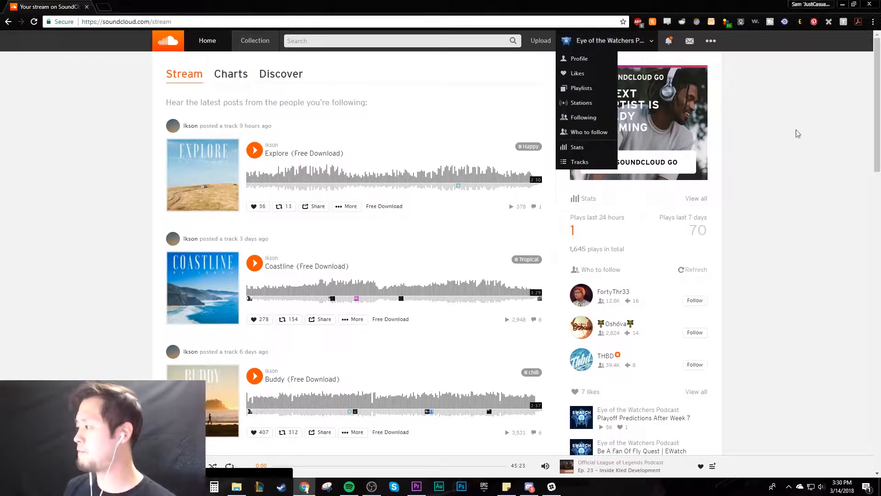
{"action": "left_click", "coordinate": [579, 59]}
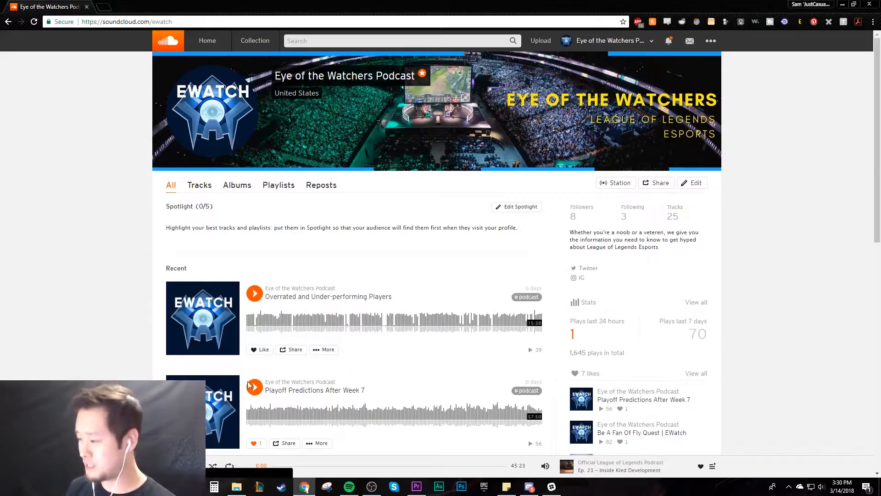
{"action": "scroll", "scroll_direction": "down", "scroll_amount": 3}
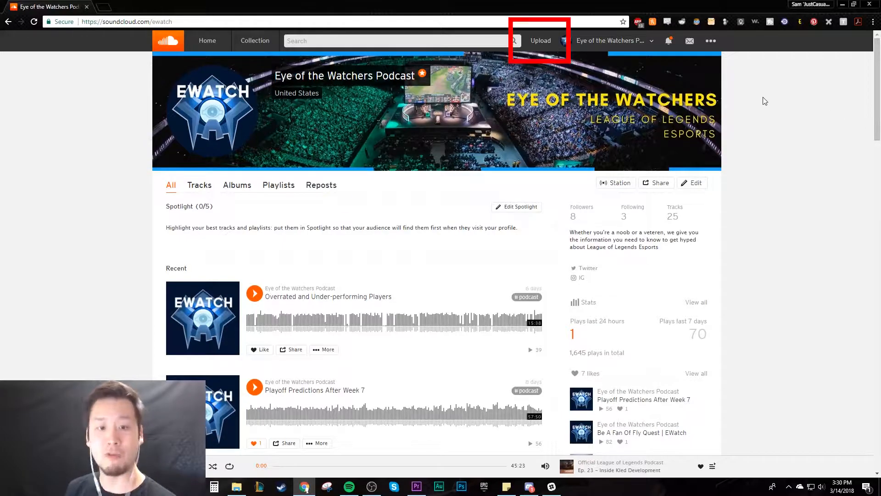
{"action": "mouse_move", "coordinate": [544, 28]}
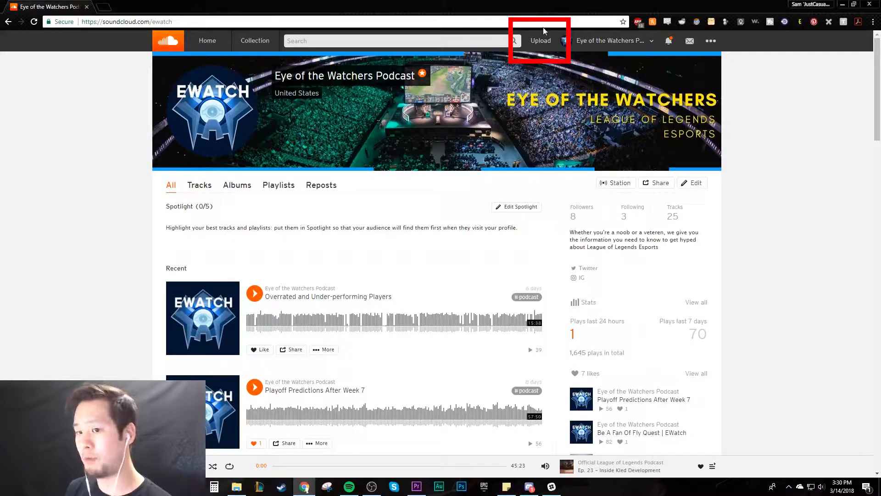
Start uploading FINAL - Week 8 - 10 Thoughts.mp3 from the D:\EWatch\15 folder
{"action": "left_click", "coordinate": [540, 40]}
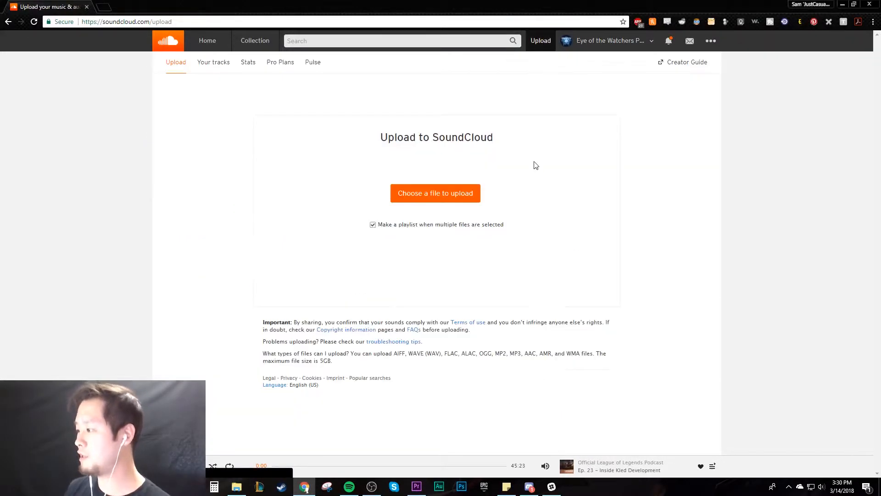
{"action": "left_click", "coordinate": [435, 193]}
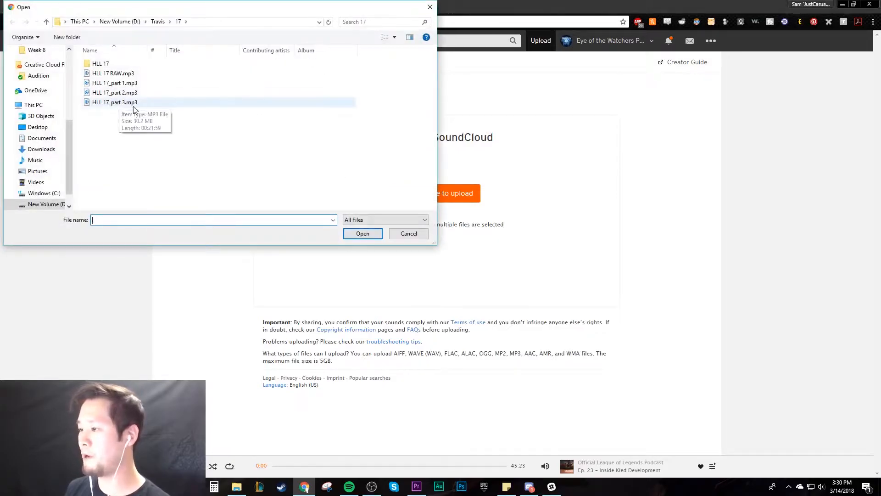
{"action": "left_click", "coordinate": [121, 22]}
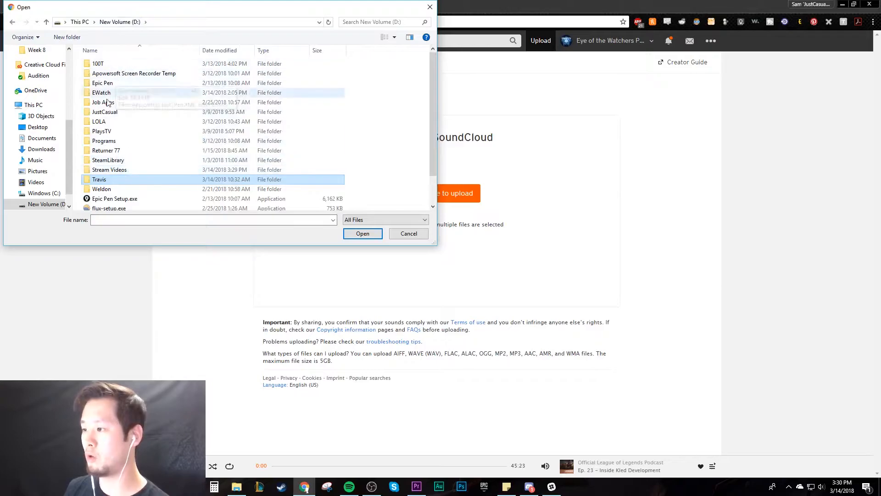
{"action": "double_click", "coordinate": [101, 91]}
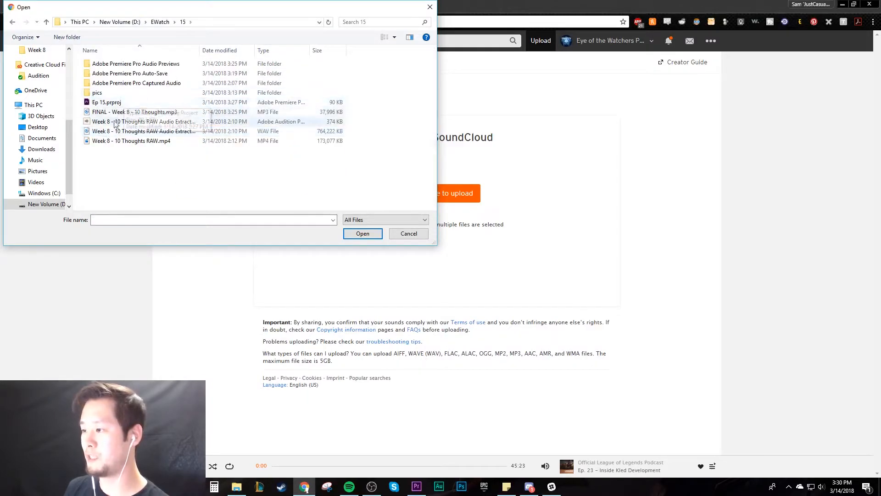
{"action": "left_click", "coordinate": [131, 111]}
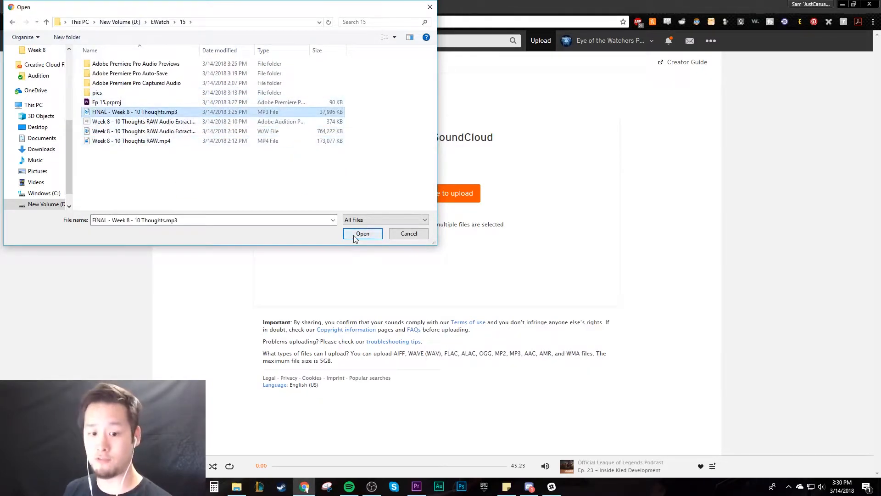
{"action": "left_click", "coordinate": [363, 234]}
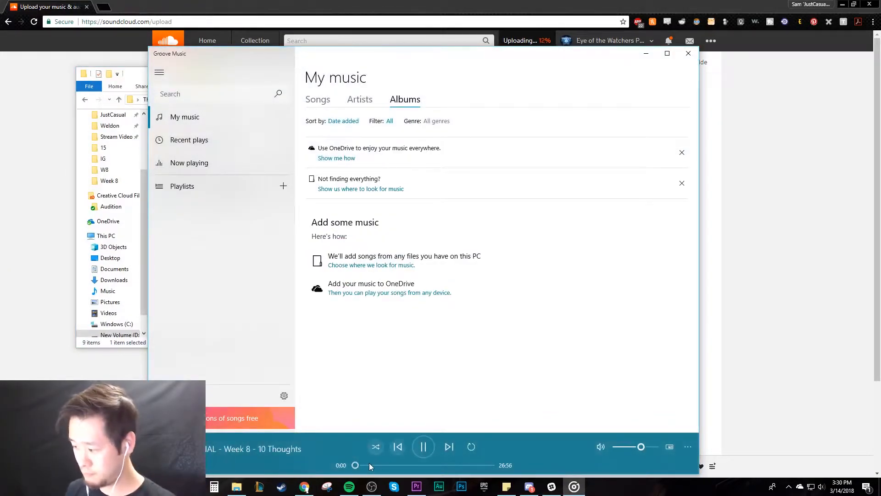
Seek the Groove Music playback ahead to about eight minutes to spot-check the audio
{"action": "left_click_drag", "start_coordinate": [355, 465], "coordinate": [395, 465]}
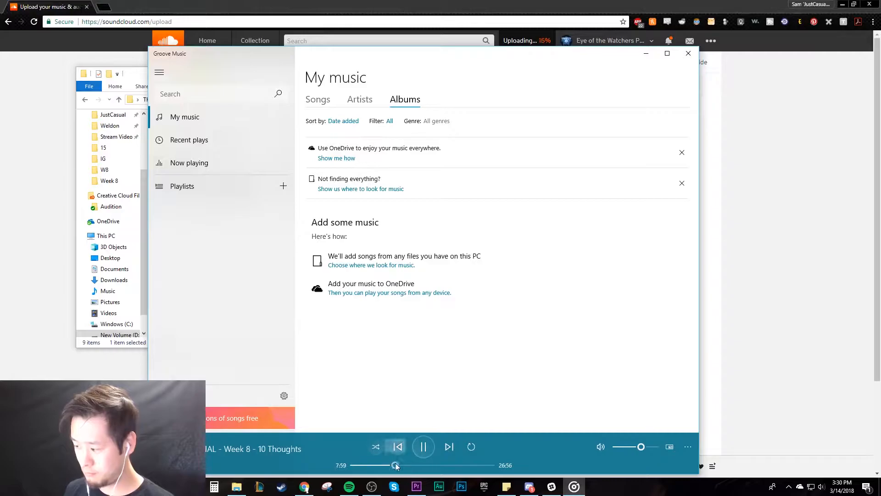
{"action": "left_click_drag", "start_coordinate": [394, 465], "coordinate": [488, 465]}
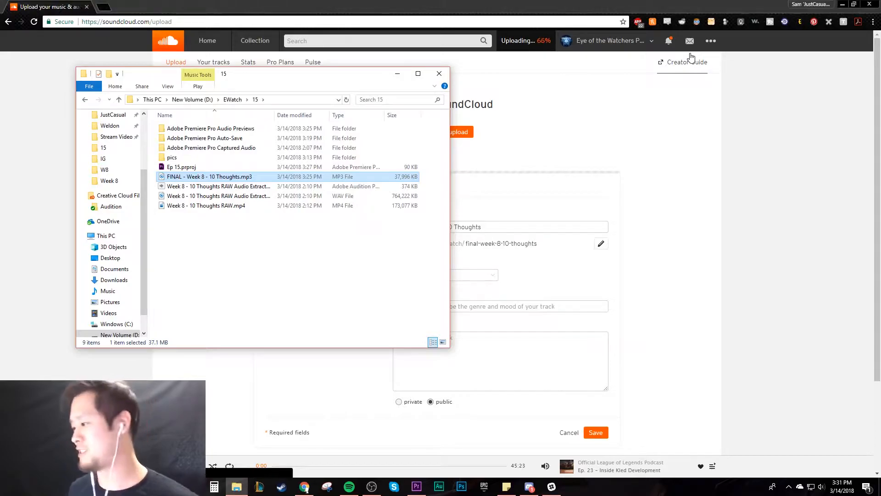
Return to the SoundCloud upload form in the browser
{"action": "left_click", "coordinate": [439, 74]}
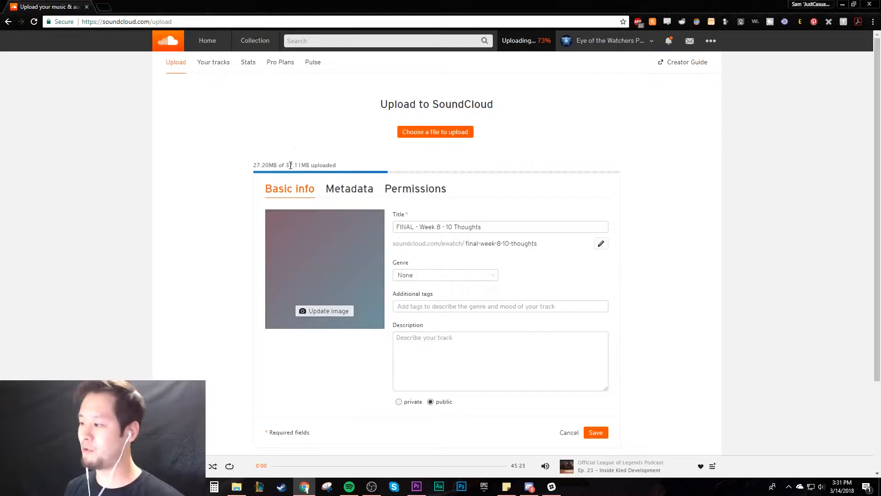
{"action": "mouse_move", "coordinate": [360, 149]}
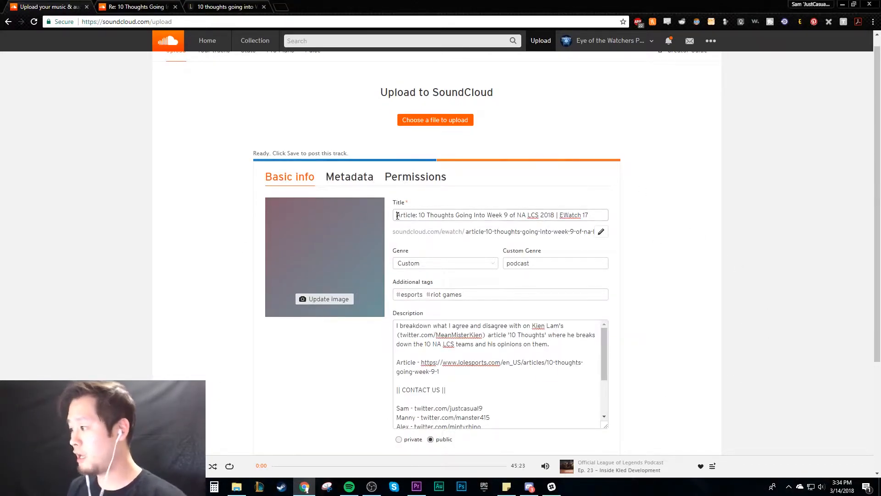
Shorten the track's permalink to 10-thoughts-week-9
{"action": "left_click", "coordinate": [594, 215]}
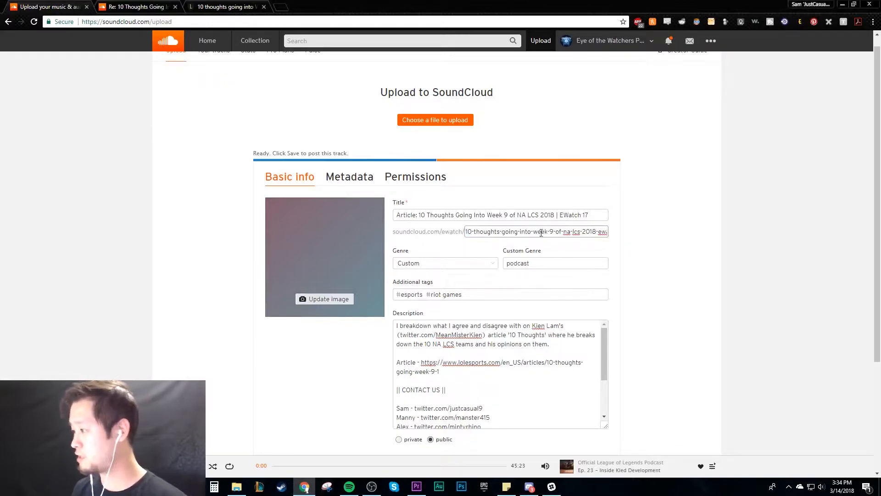
{"action": "double_click", "coordinate": [517, 231]}
{"action": "type", "text": "10-thoughts-week-9"}
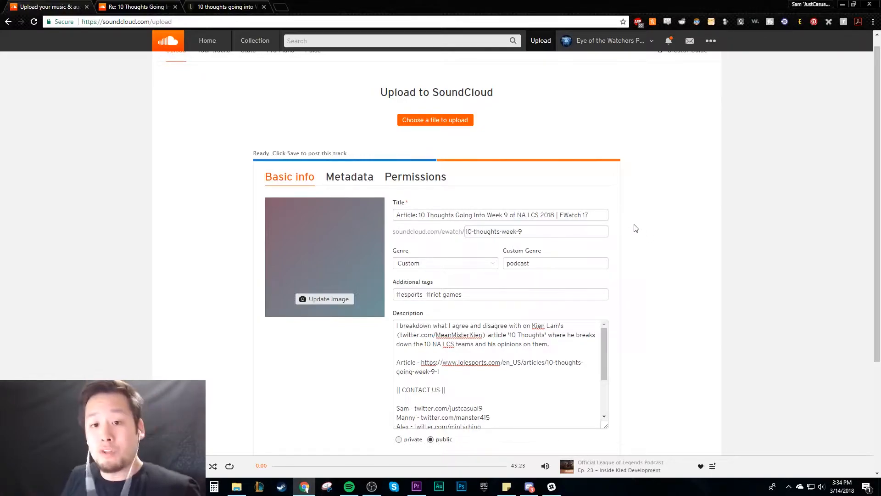
{"action": "left_click", "coordinate": [522, 231]}
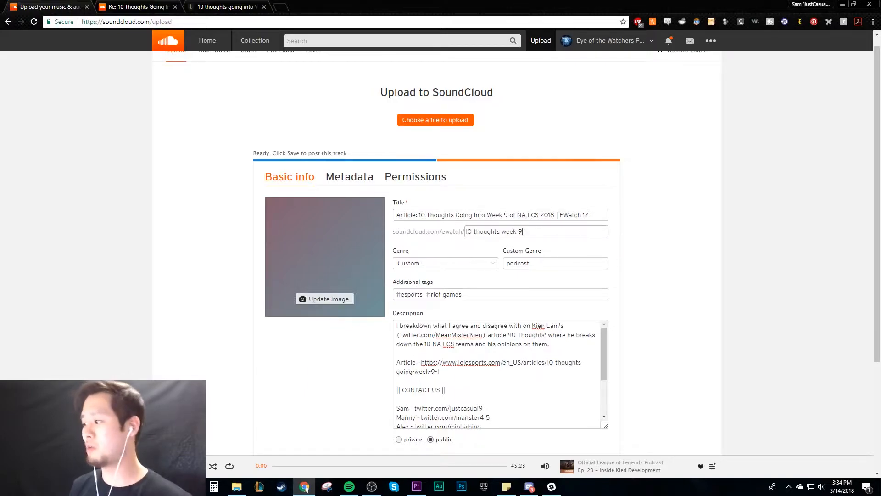
{"action": "left_click", "coordinate": [671, 242]}
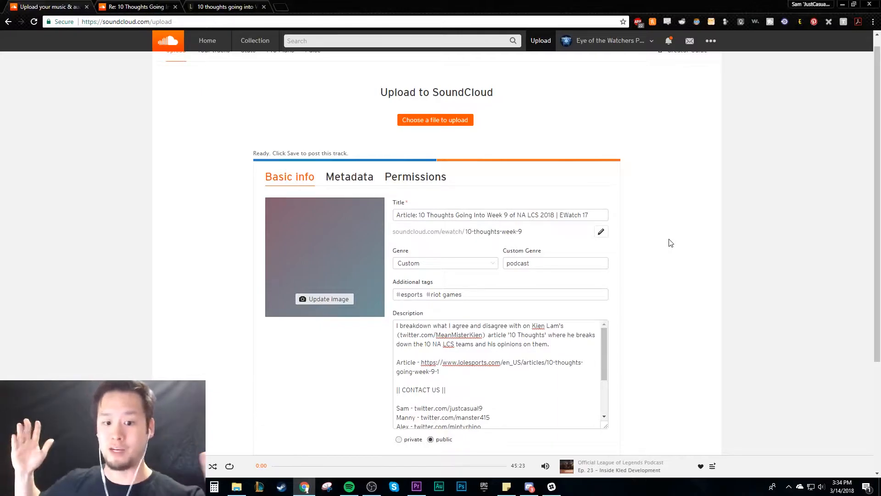
{"action": "left_click", "coordinate": [445, 263]}
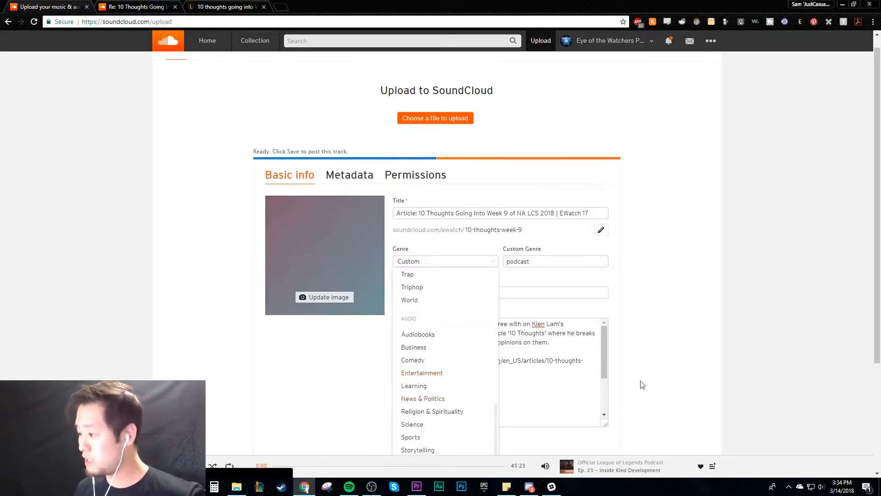
Add the tags na lcs, league of legends and lol esports to the track
{"action": "scroll", "scroll_direction": "down", "scroll_amount": 3}
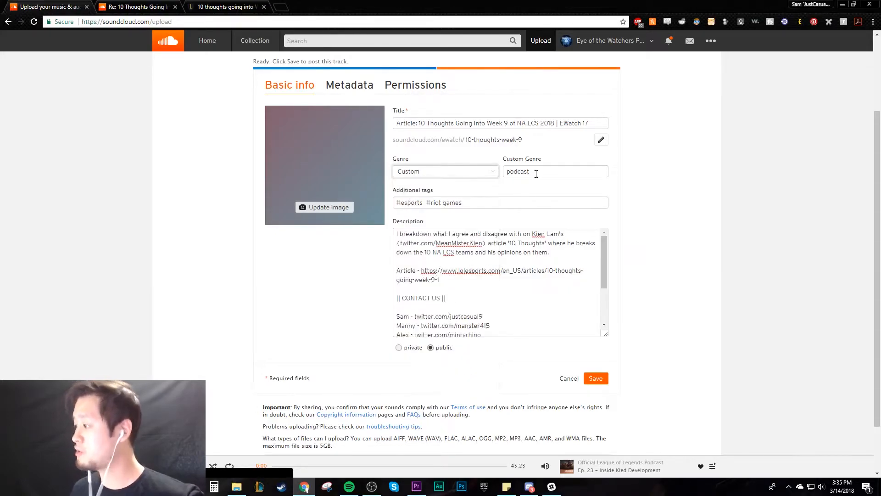
{"action": "left_click", "coordinate": [495, 202]}
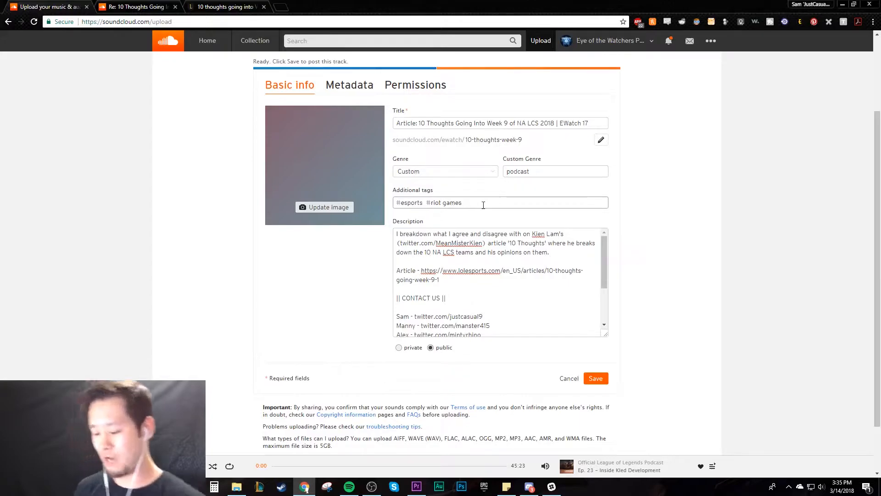
{"action": "type", "text": "na lcs"}
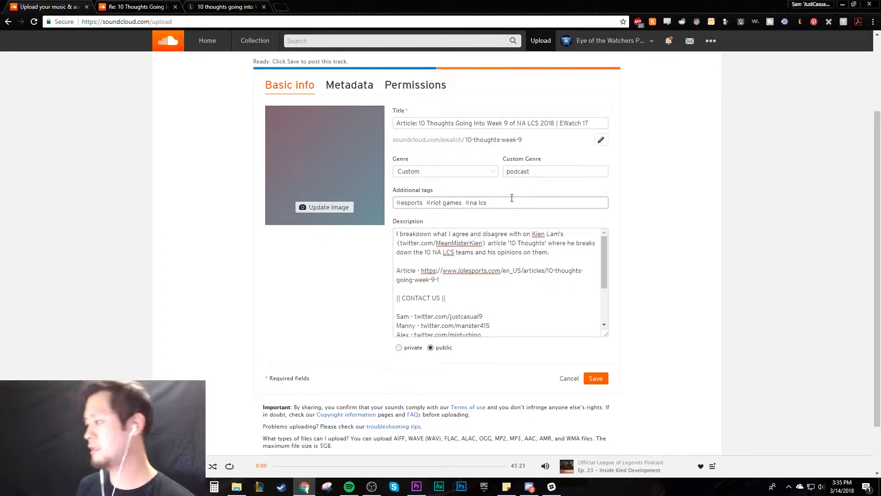
{"action": "type", "text": "league of legends"}
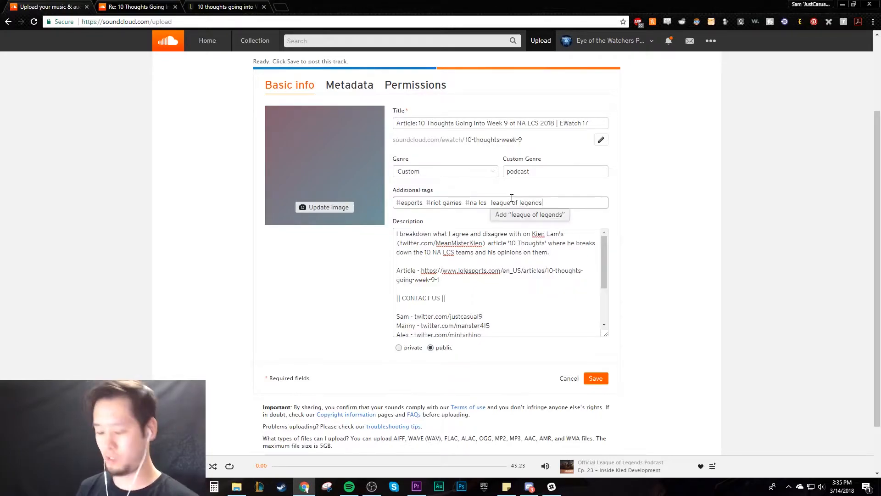
{"action": "key", "text": "Enter"}
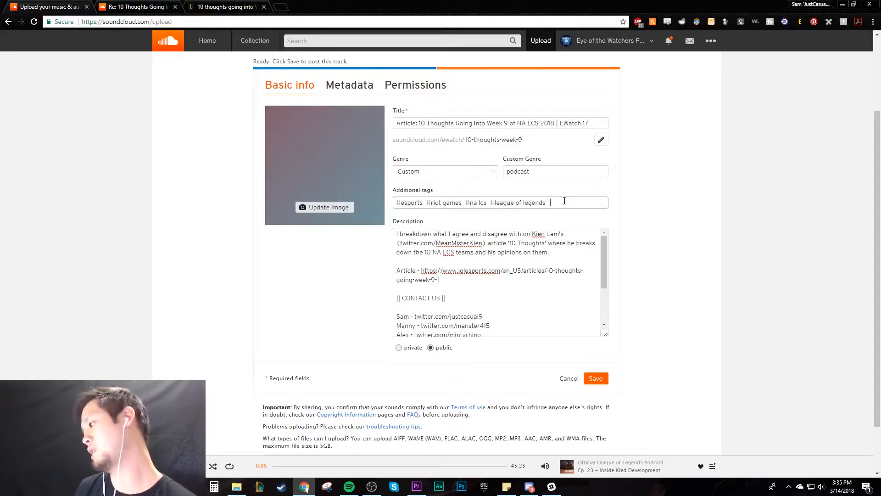
{"action": "type", "text": "lol esports"}
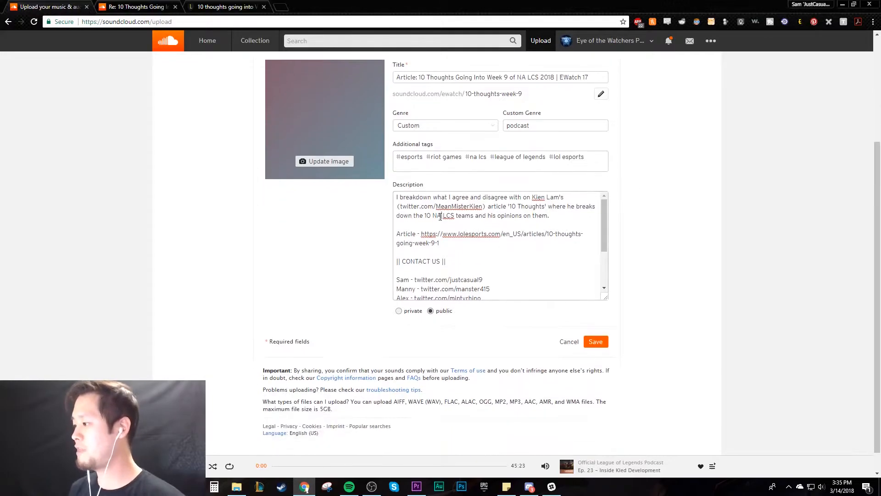
{"action": "left_click_drag", "start_coordinate": [397, 196], "coordinate": [547, 215]}
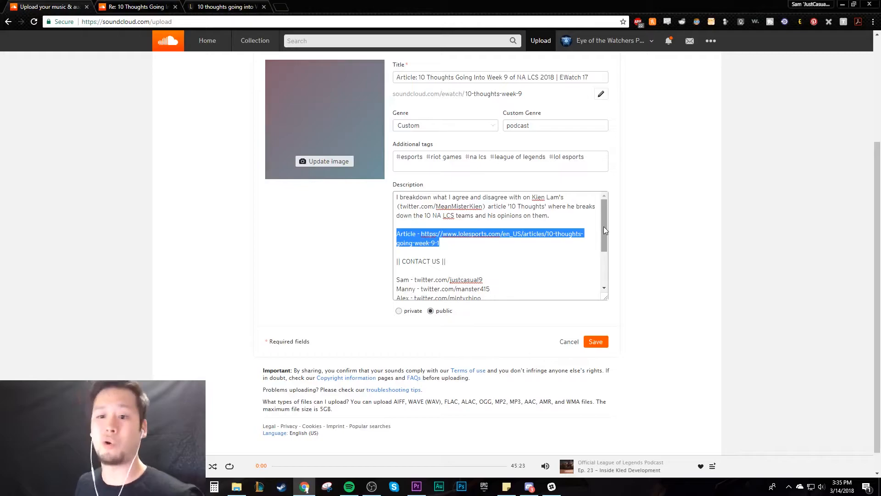
{"action": "scroll", "scroll_direction": "down", "scroll_amount": 3}
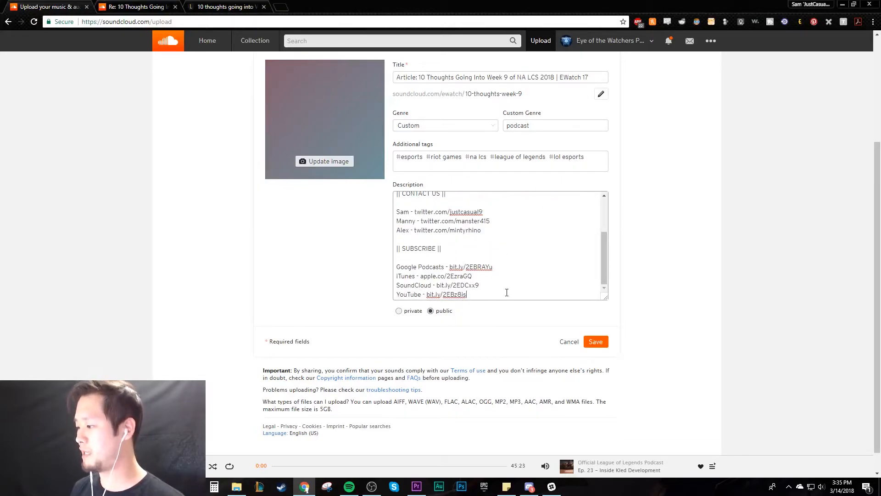
{"action": "left_click", "coordinate": [398, 310]}
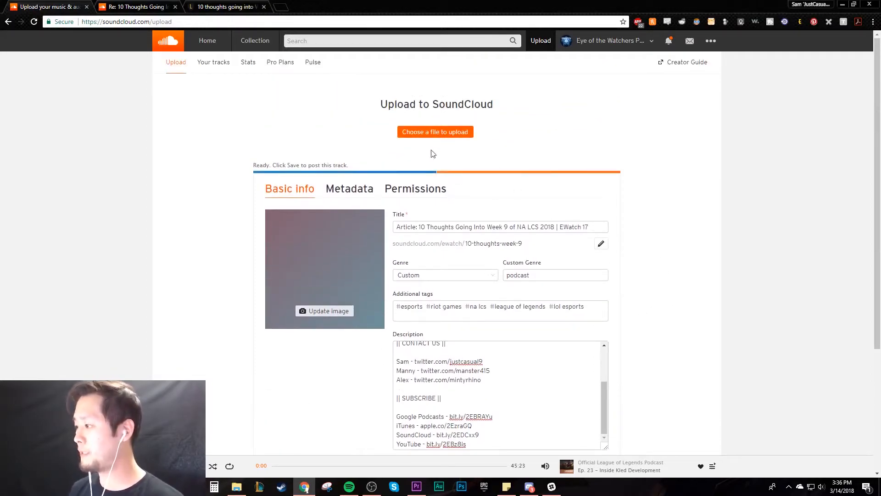
{"action": "left_click", "coordinate": [349, 189]}
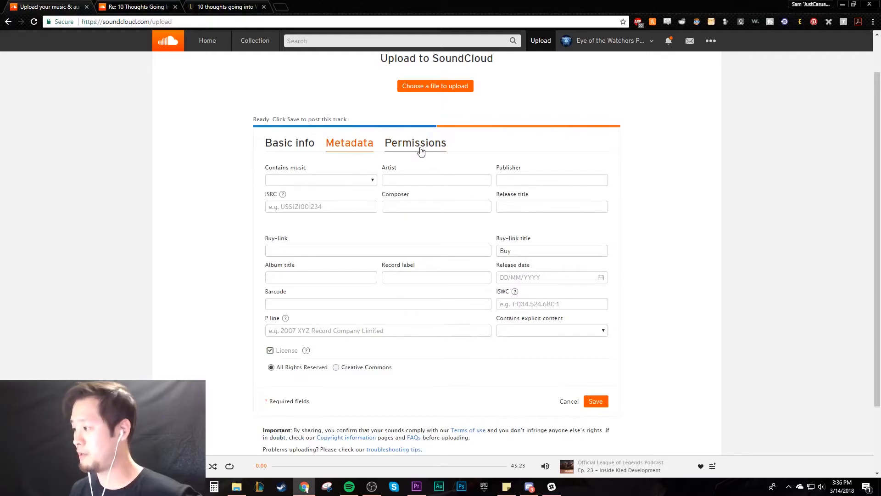
Show the upload's Permissions settings
{"action": "left_click", "coordinate": [415, 143]}
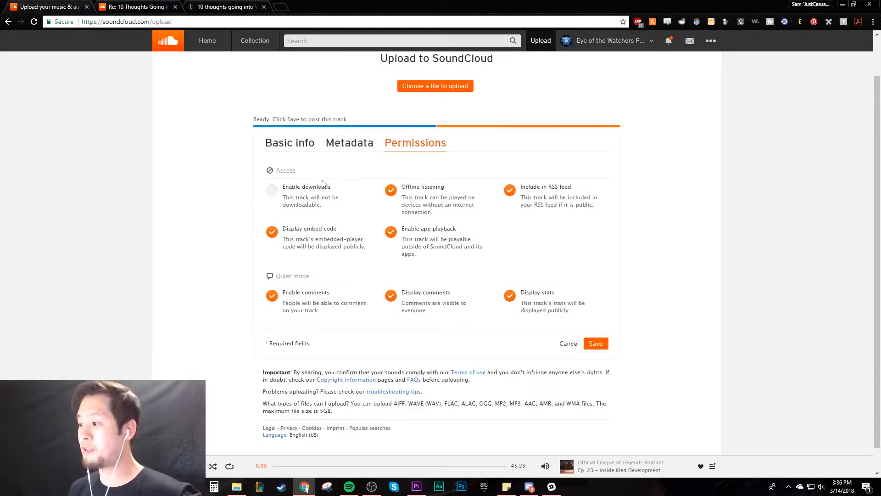
Enable downloads for the track and save it to publish
{"action": "left_click", "coordinate": [271, 189]}
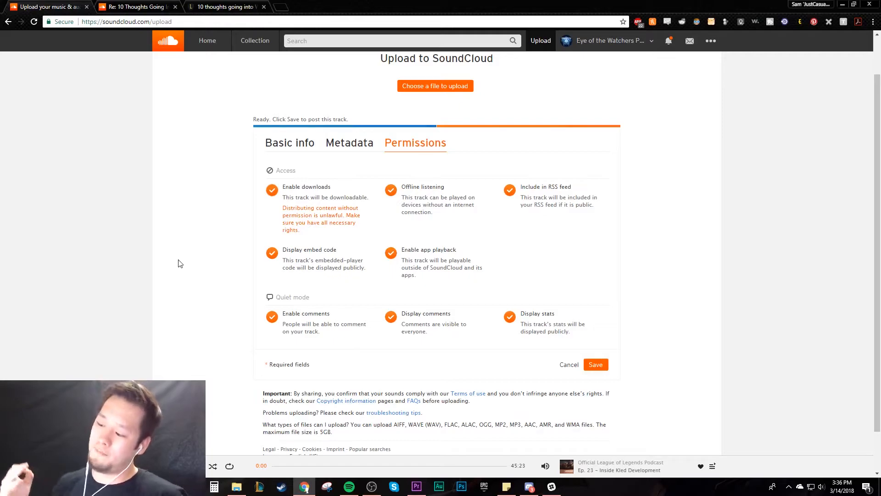
{"action": "mouse_move", "coordinate": [338, 245]}
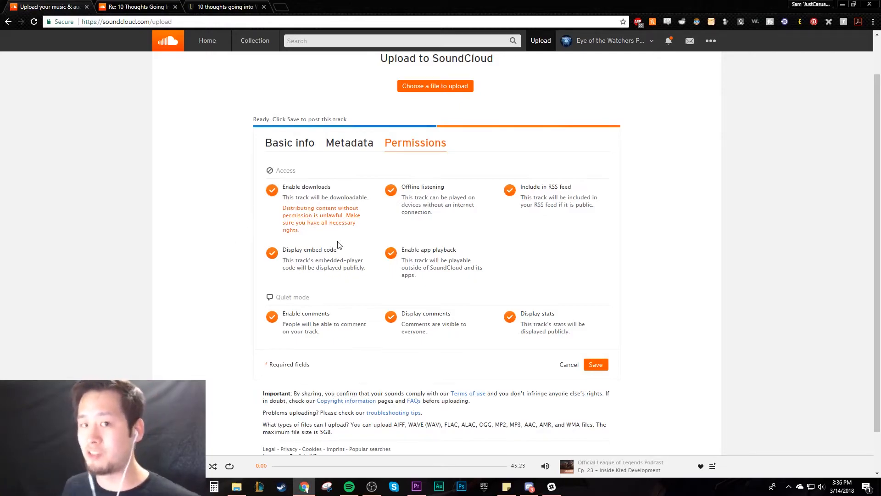
{"action": "mouse_move", "coordinate": [222, 235]}
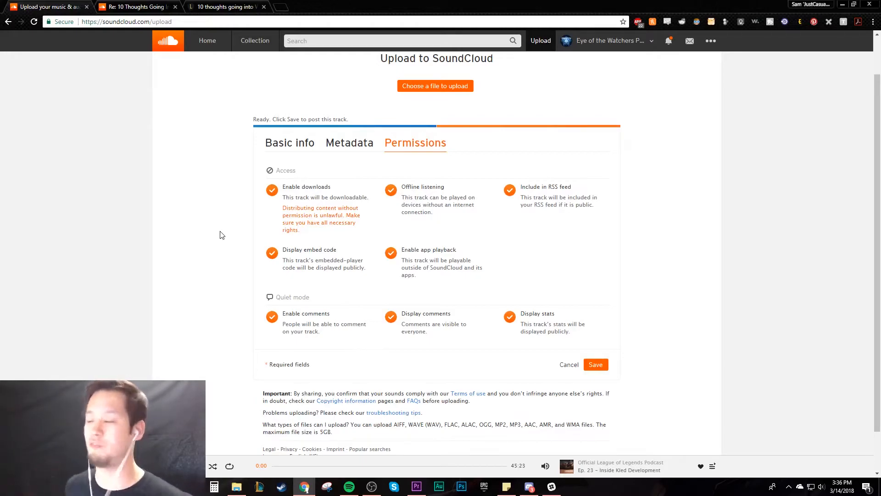
{"action": "mouse_move", "coordinate": [542, 204]}
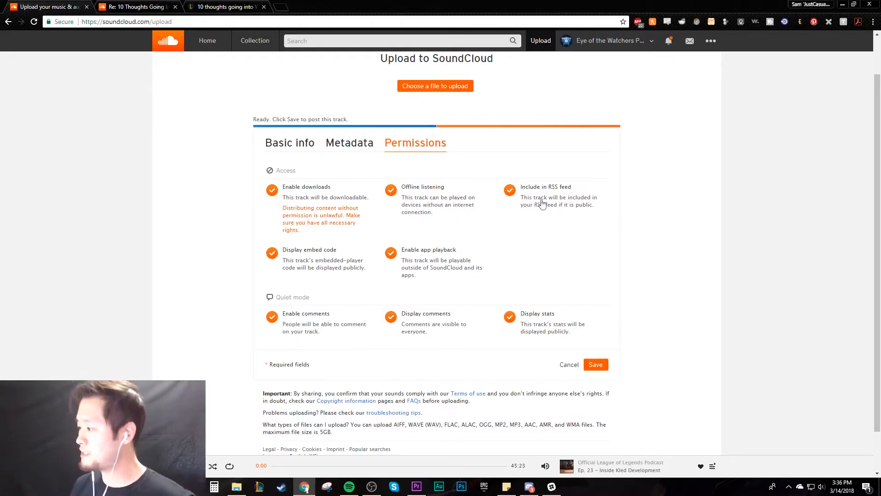
{"action": "mouse_move", "coordinate": [558, 206]}
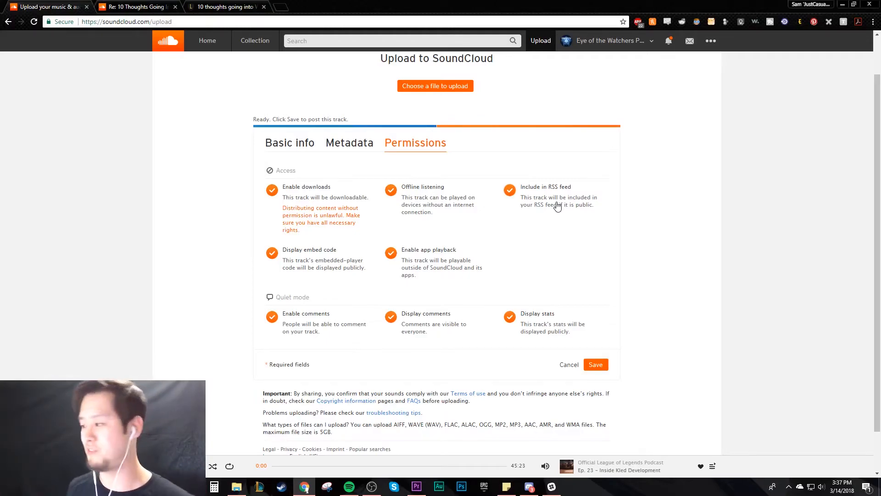
{"action": "mouse_move", "coordinate": [433, 257]}
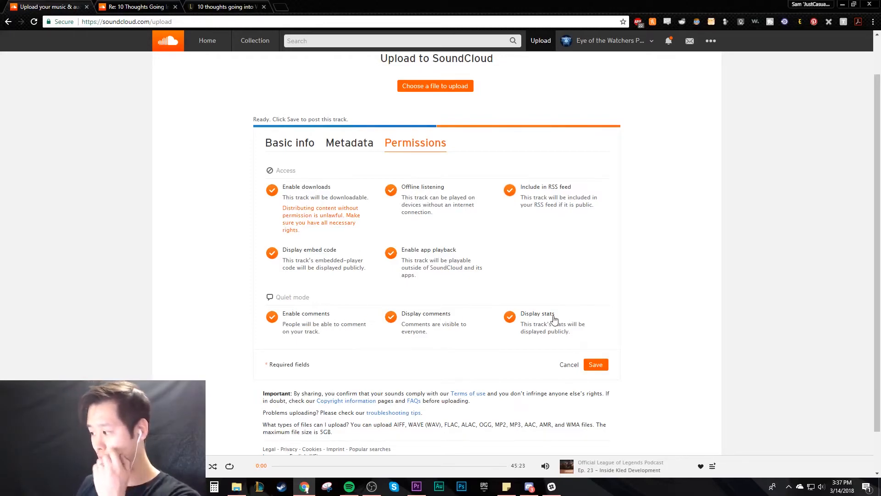
{"action": "mouse_move", "coordinate": [298, 317]}
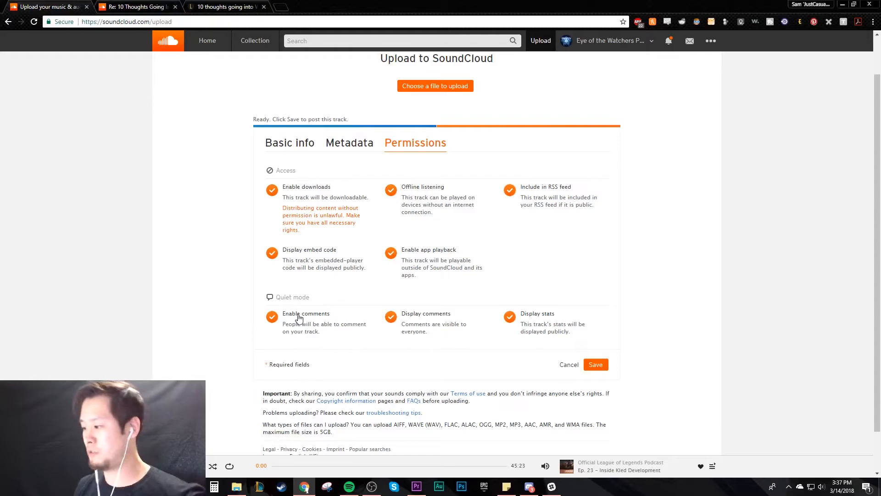
{"action": "mouse_move", "coordinate": [592, 326]}
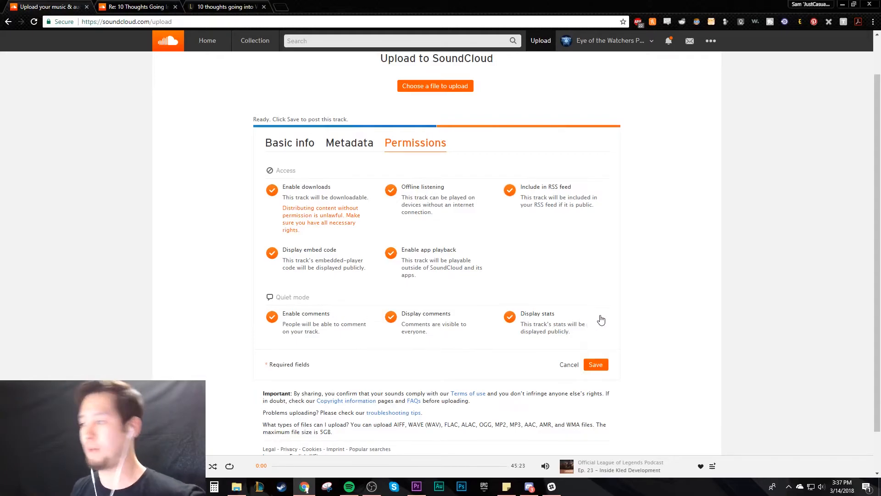
{"action": "left_click", "coordinate": [596, 364]}
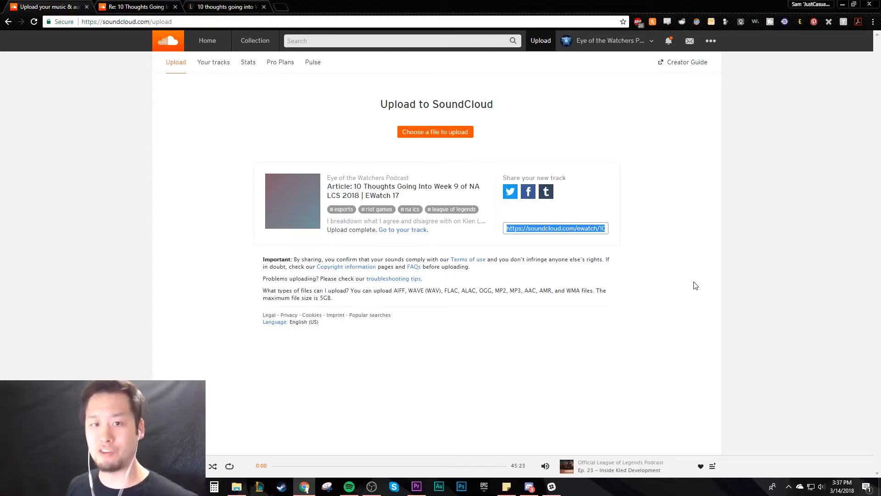
Go from the upload-complete share link to the published track's page
{"action": "left_click", "coordinate": [585, 227]}
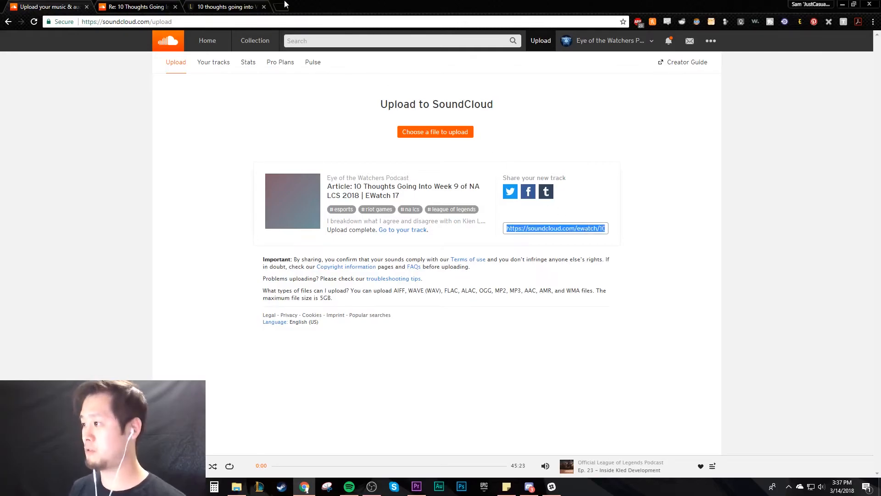
{"action": "left_click", "coordinate": [402, 229]}
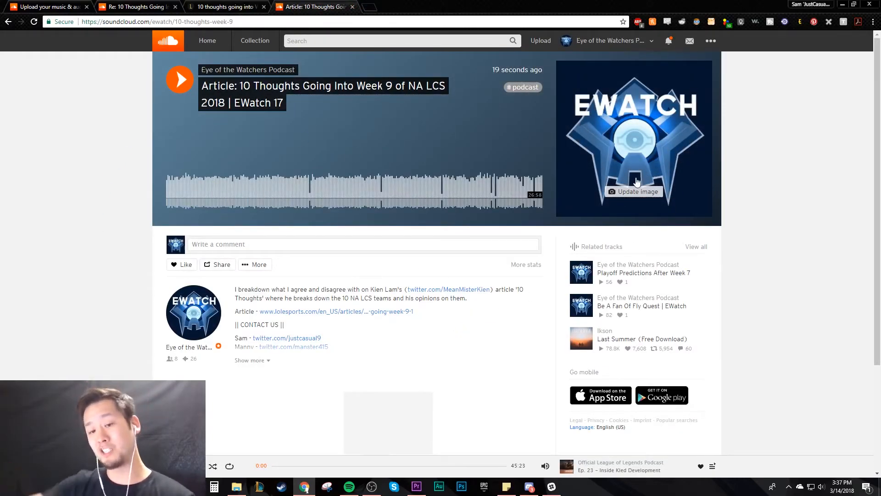
{"action": "mouse_move", "coordinate": [516, 89]}
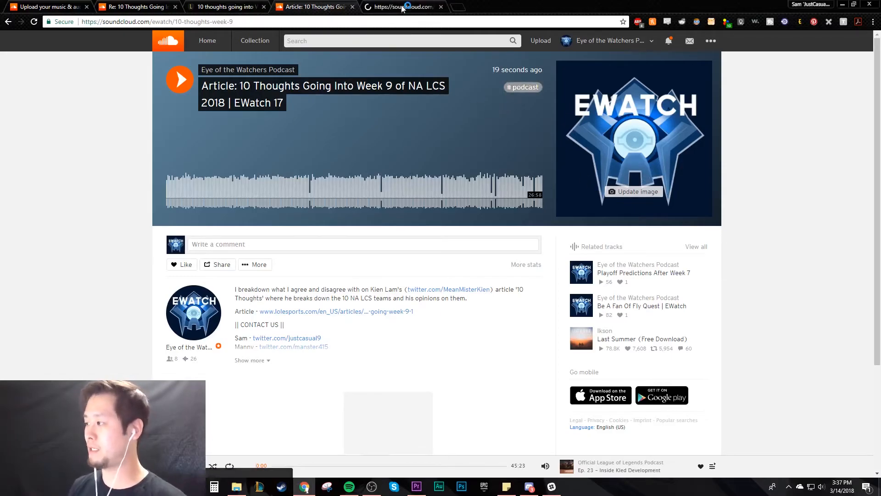
View other SoundCloud tracks tagged podcast in a new tab
{"action": "left_click", "coordinate": [522, 86]}
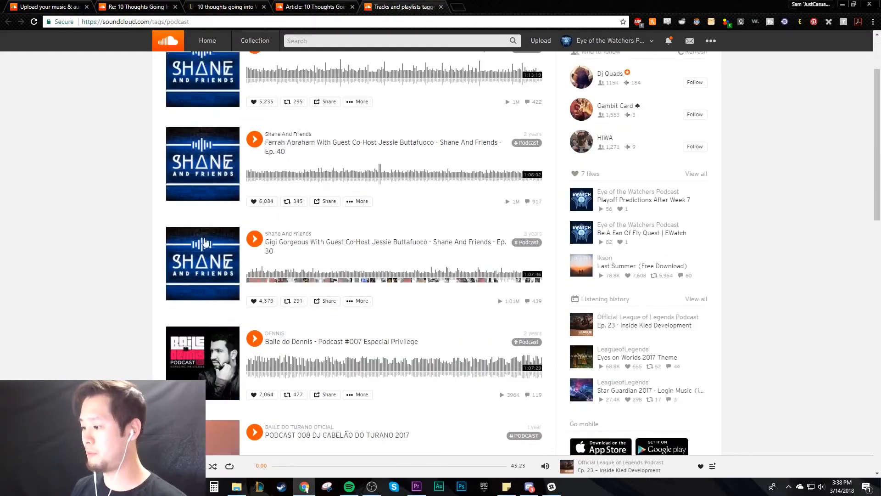
Scroll down through the list of tracks tagged #podcast
{"action": "scroll", "scroll_direction": "down", "scroll_amount": 3}
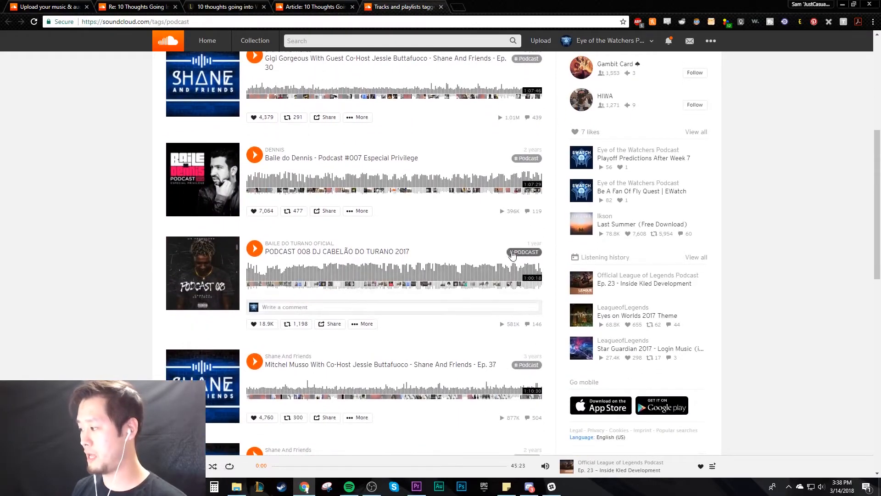
{"action": "scroll", "scroll_direction": "down", "scroll_amount": 3}
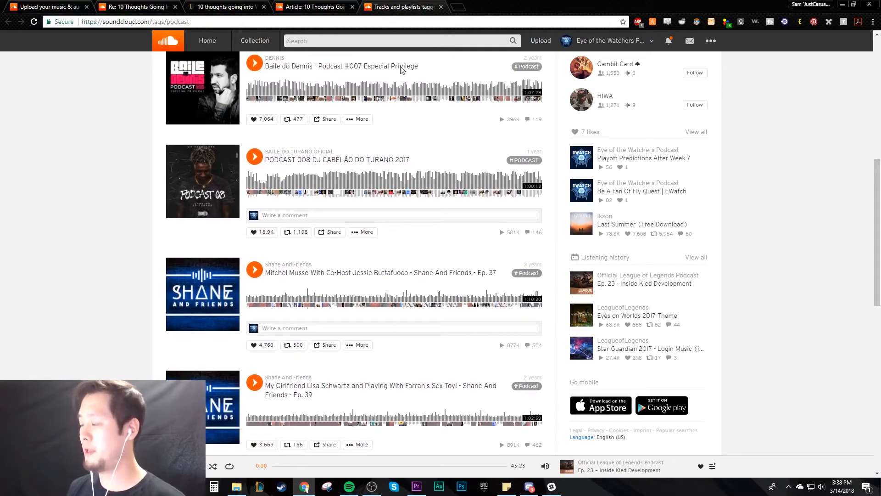
{"action": "scroll", "scroll_direction": "down", "scroll_amount": 3}
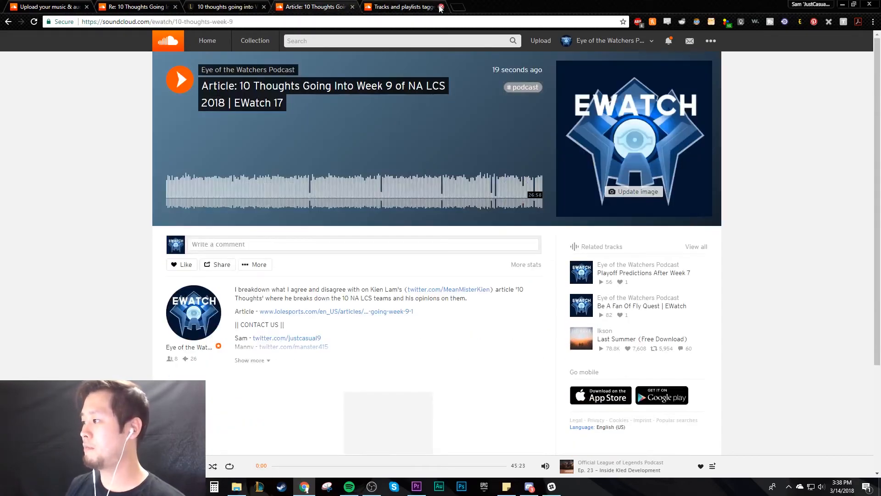
Close the #podcast tag tab and bring up More stats for EWatch 17, showing 1 play
{"action": "left_click", "coordinate": [440, 8]}
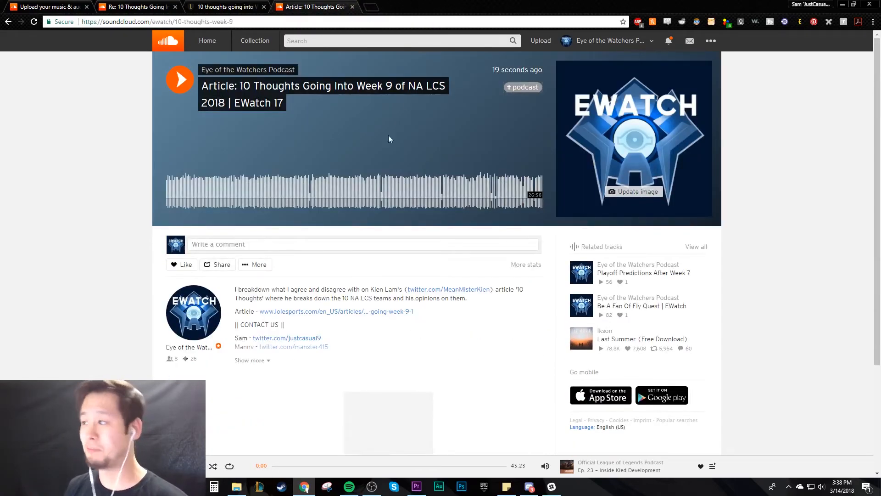
{"action": "mouse_move", "coordinate": [522, 288]}
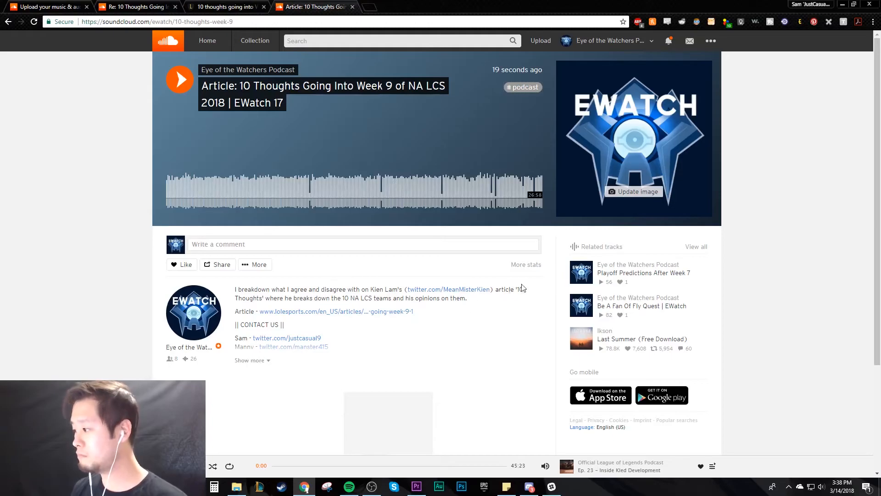
{"action": "left_click", "coordinate": [526, 264]}
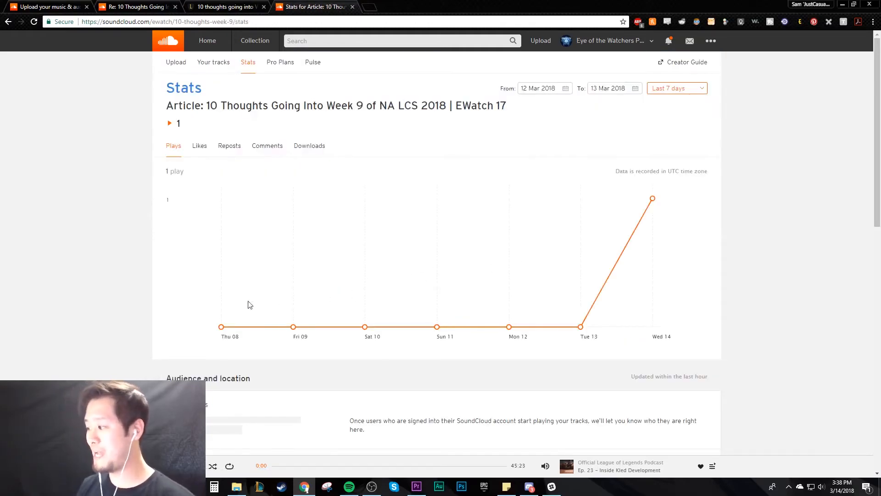
{"action": "mouse_move", "coordinate": [651, 198]}
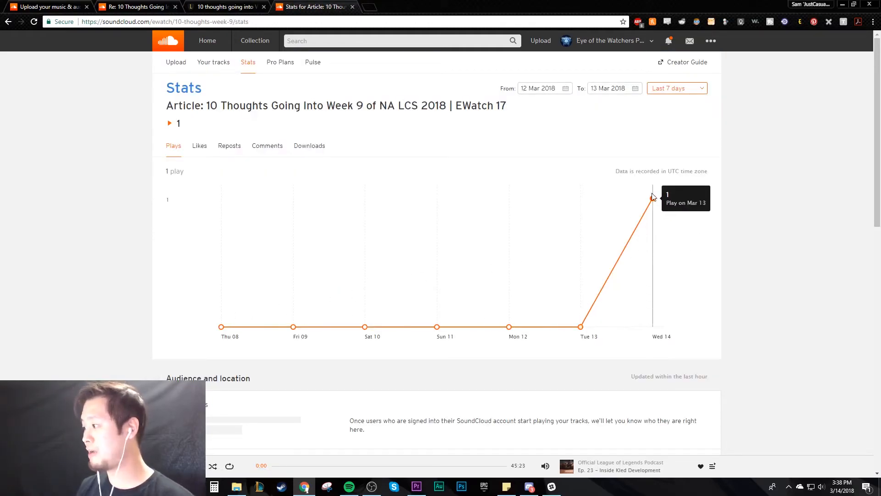
{"action": "mouse_move", "coordinate": [213, 158]}
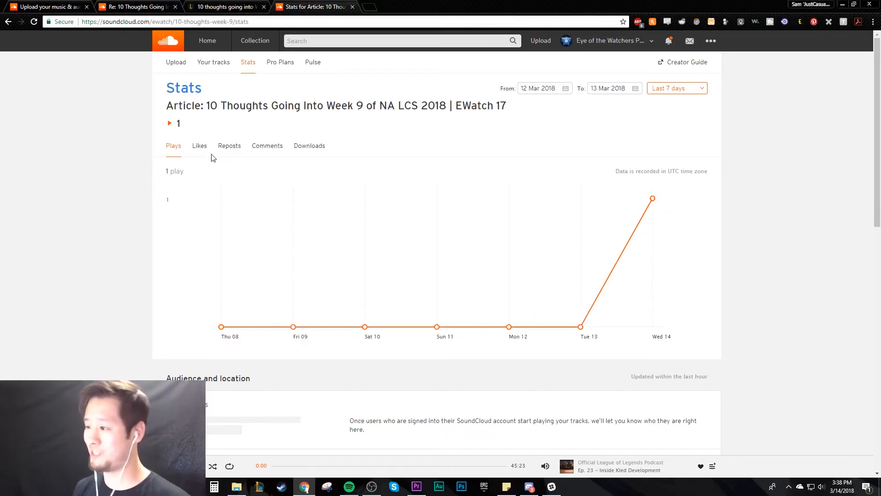
Close the stats and episode tabs, returning to the upload-complete page with EWatch 17's share link
{"action": "left_click", "coordinate": [309, 145]}
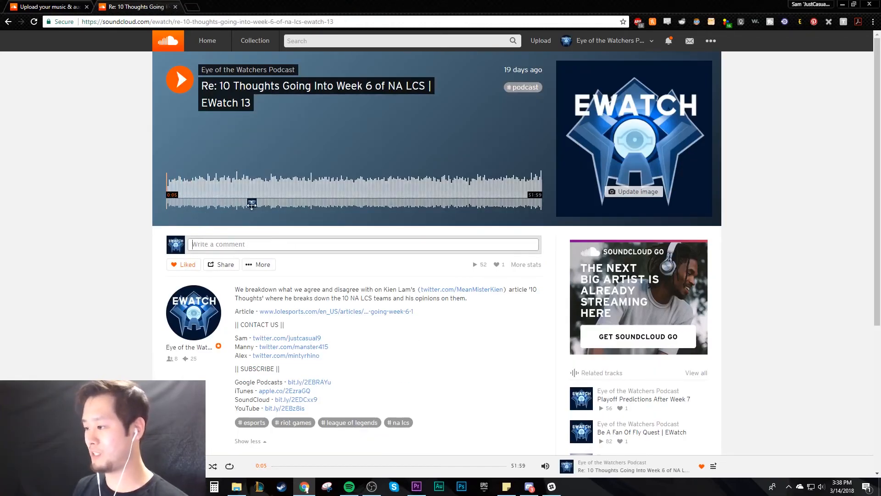
{"action": "type", "text": "fdsafdsa"}
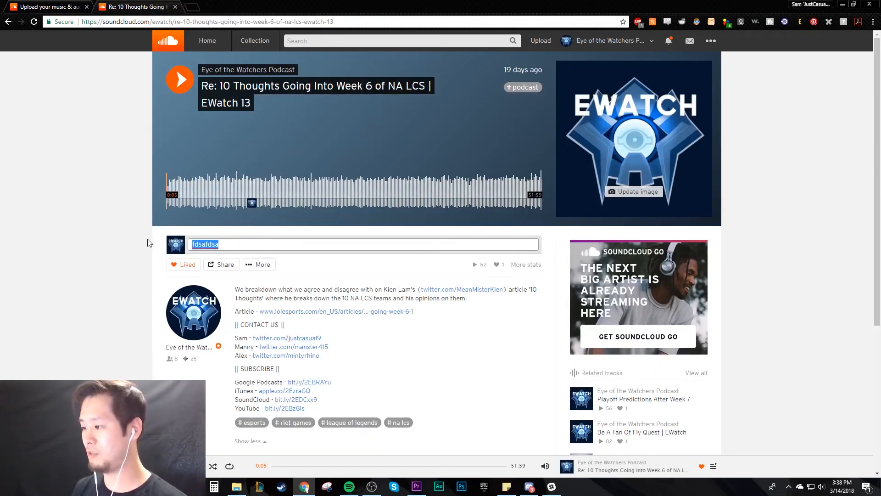
{"action": "left_click", "coordinate": [540, 40]}
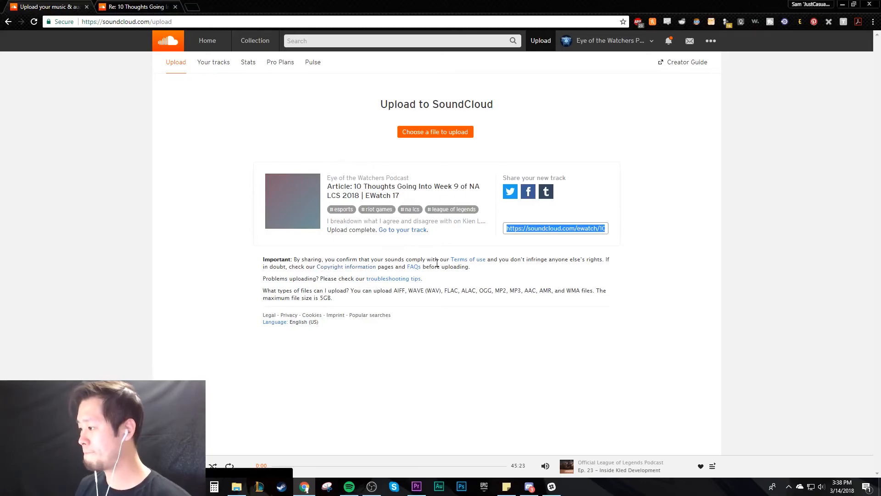
{"action": "left_click", "coordinate": [511, 191]}
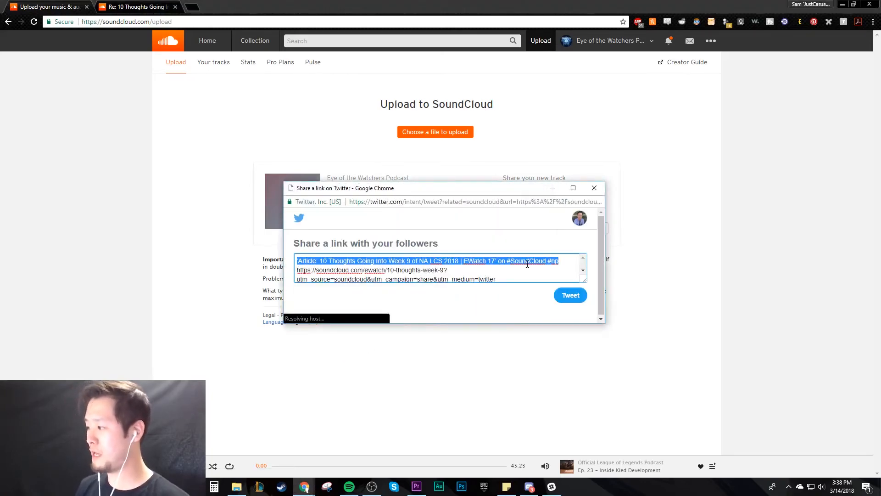
{"action": "left_click", "coordinate": [595, 187]}
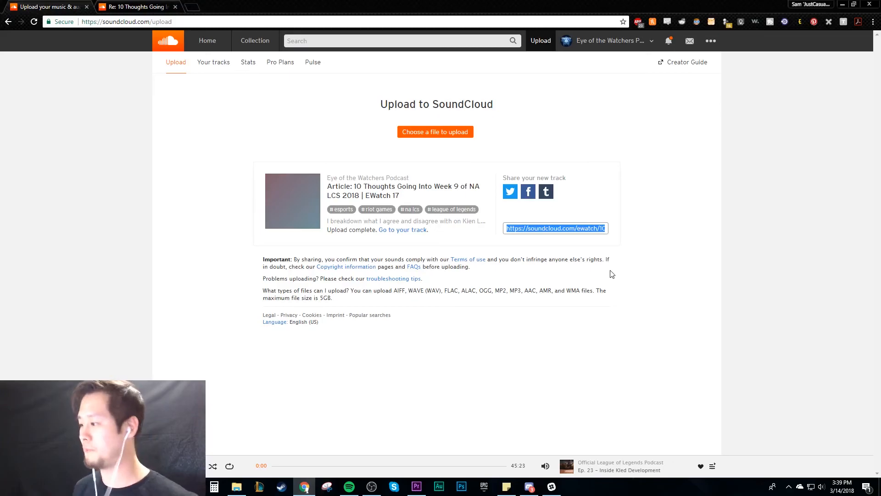
{"action": "left_click", "coordinate": [648, 266]}
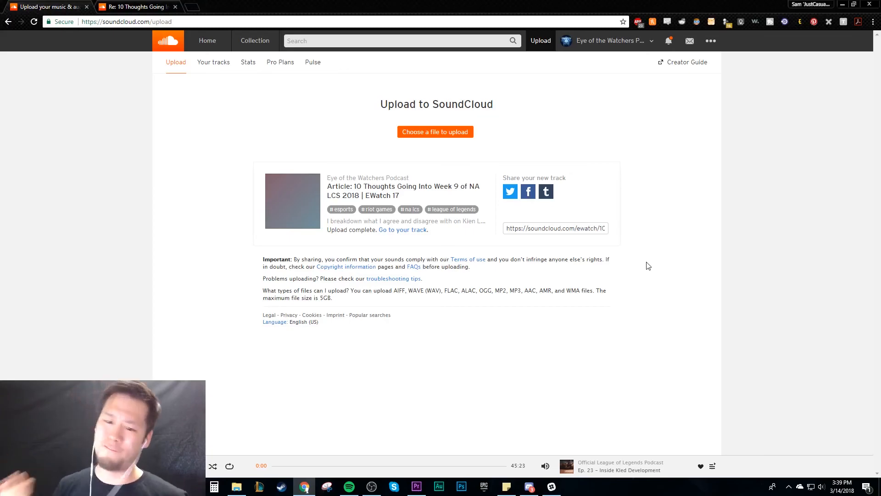
{"action": "mouse_move", "coordinate": [649, 252]}
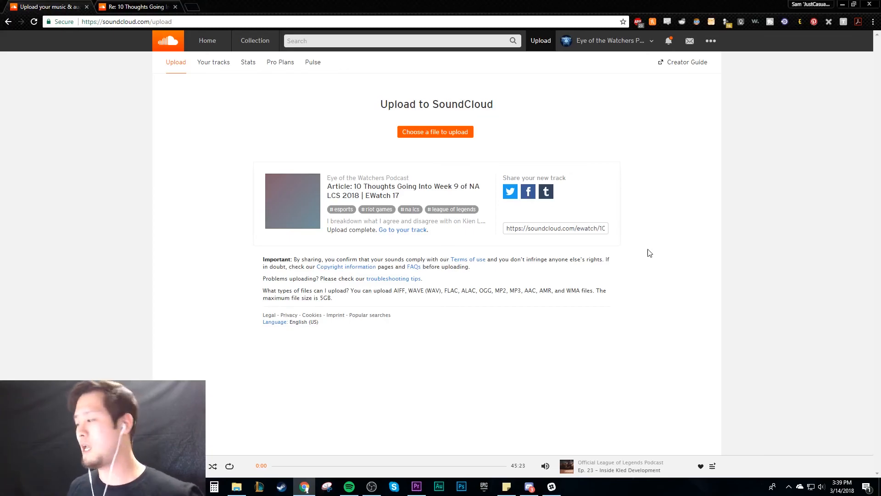